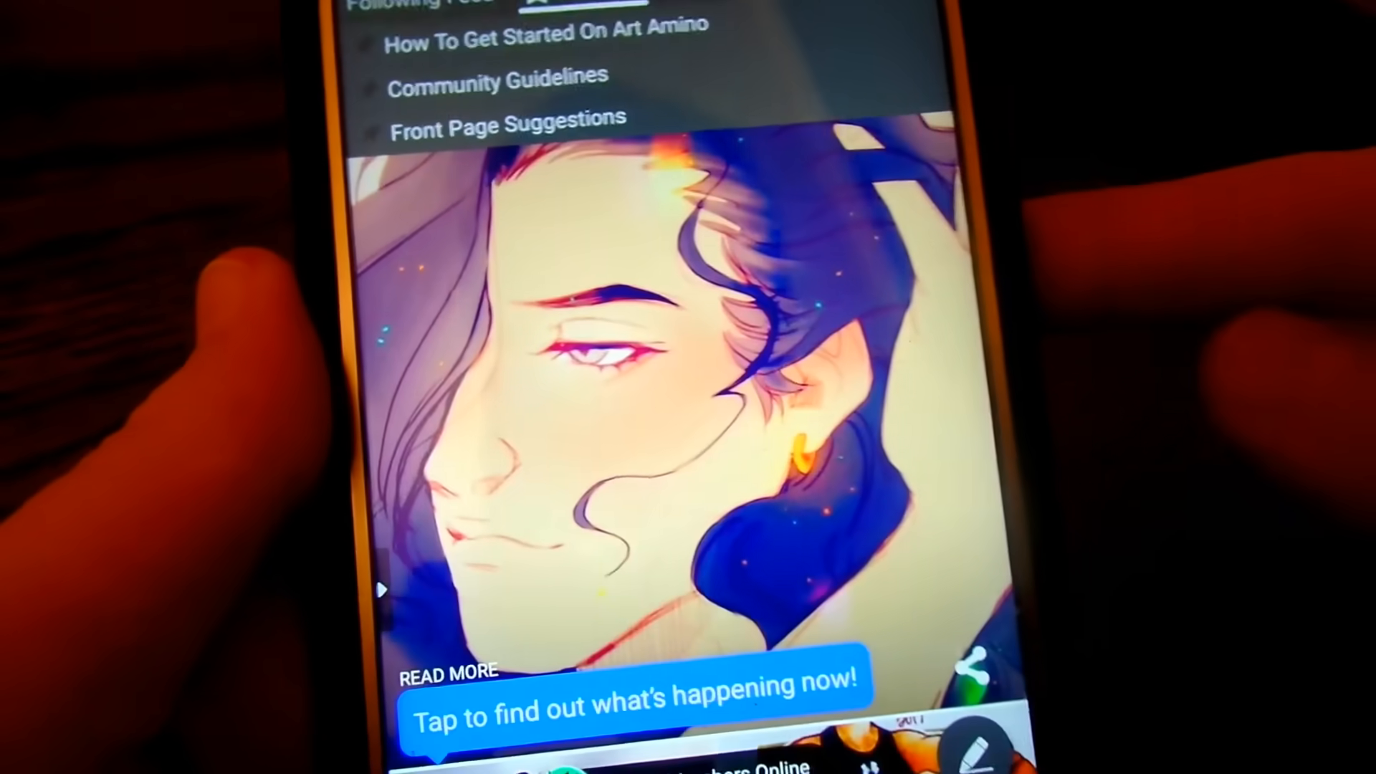
Scroll the Art Amino feed before moving to the Public Chatrooms list.
{"action": "scroll", "scroll_direction": "down", "scroll_amount": 3}
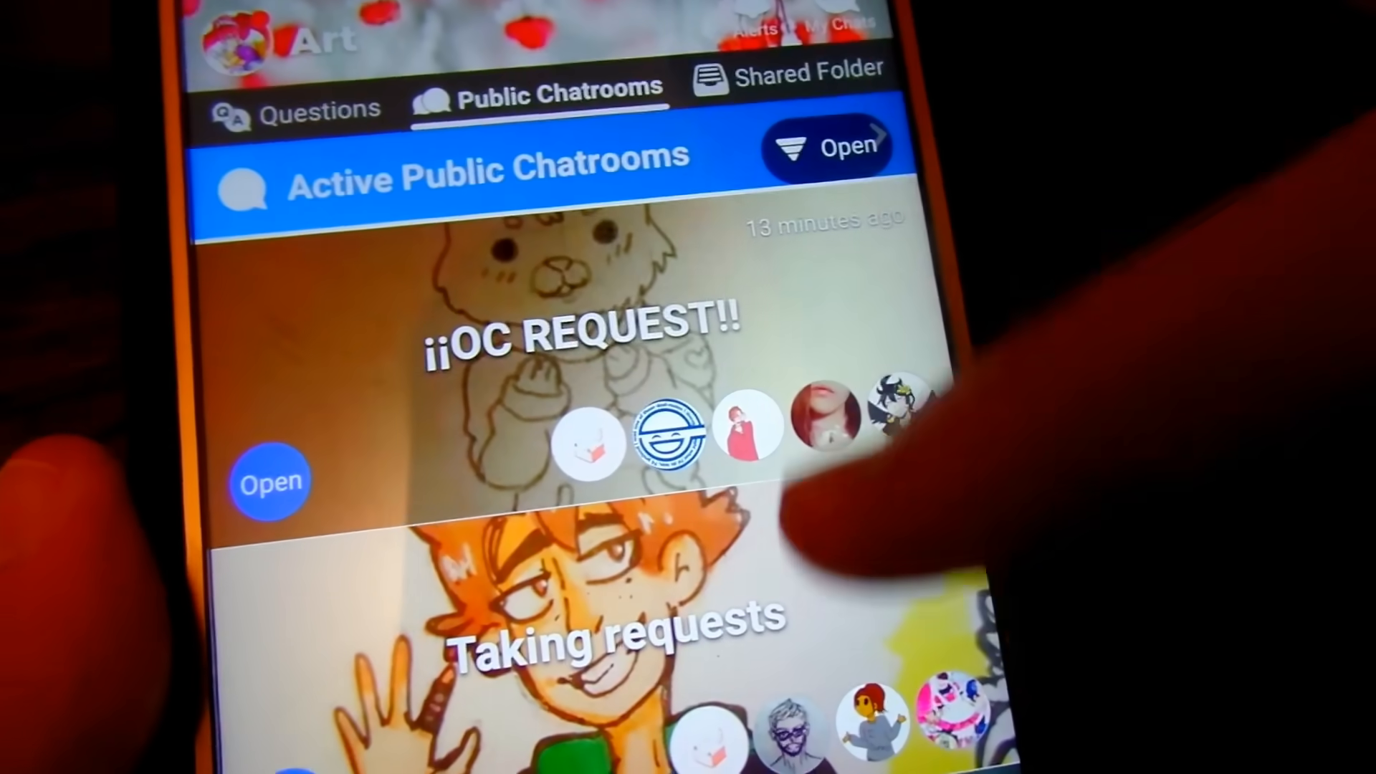
Join the Art And Talk chatroom and send the message 'Hello!'.
{"action": "scroll", "scroll_direction": "down", "scroll_amount": 3}
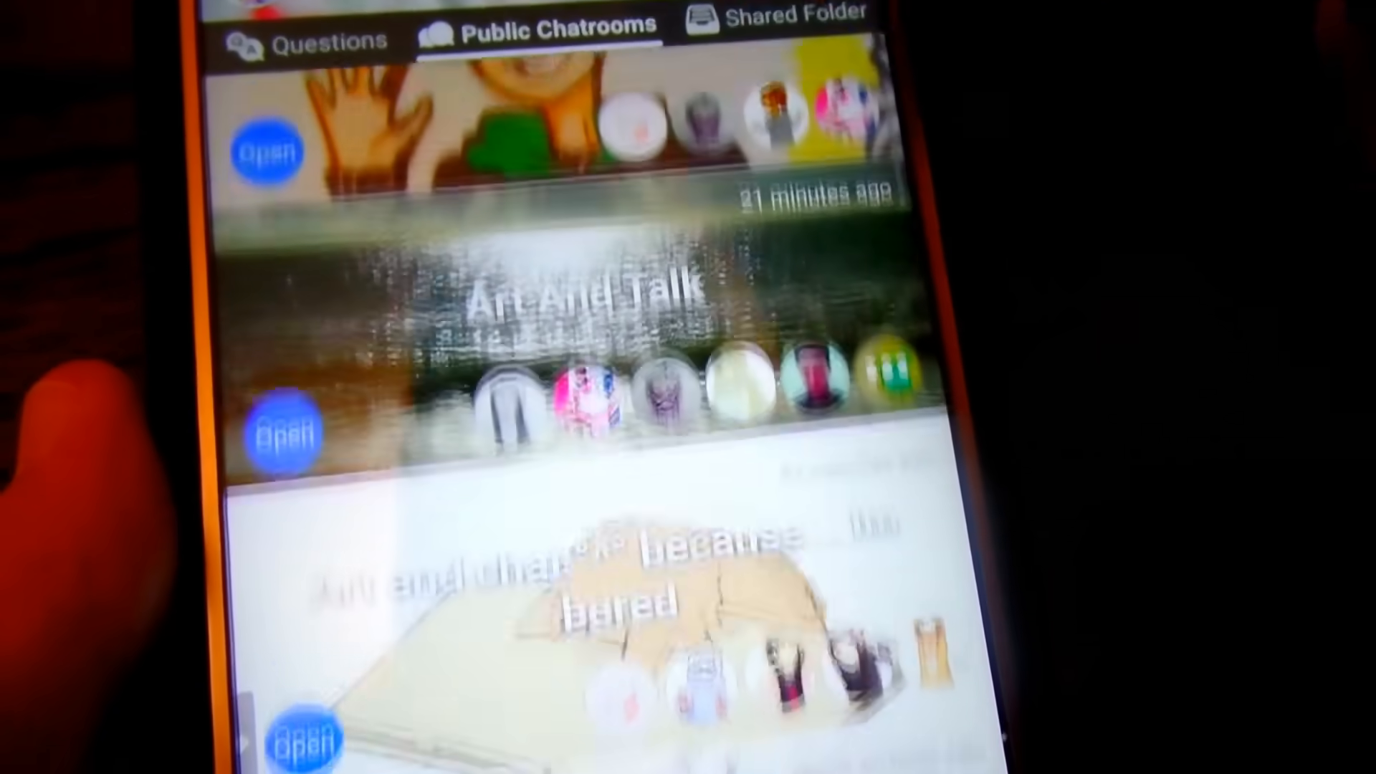
{"action": "left_click", "coordinate": [289, 430]}
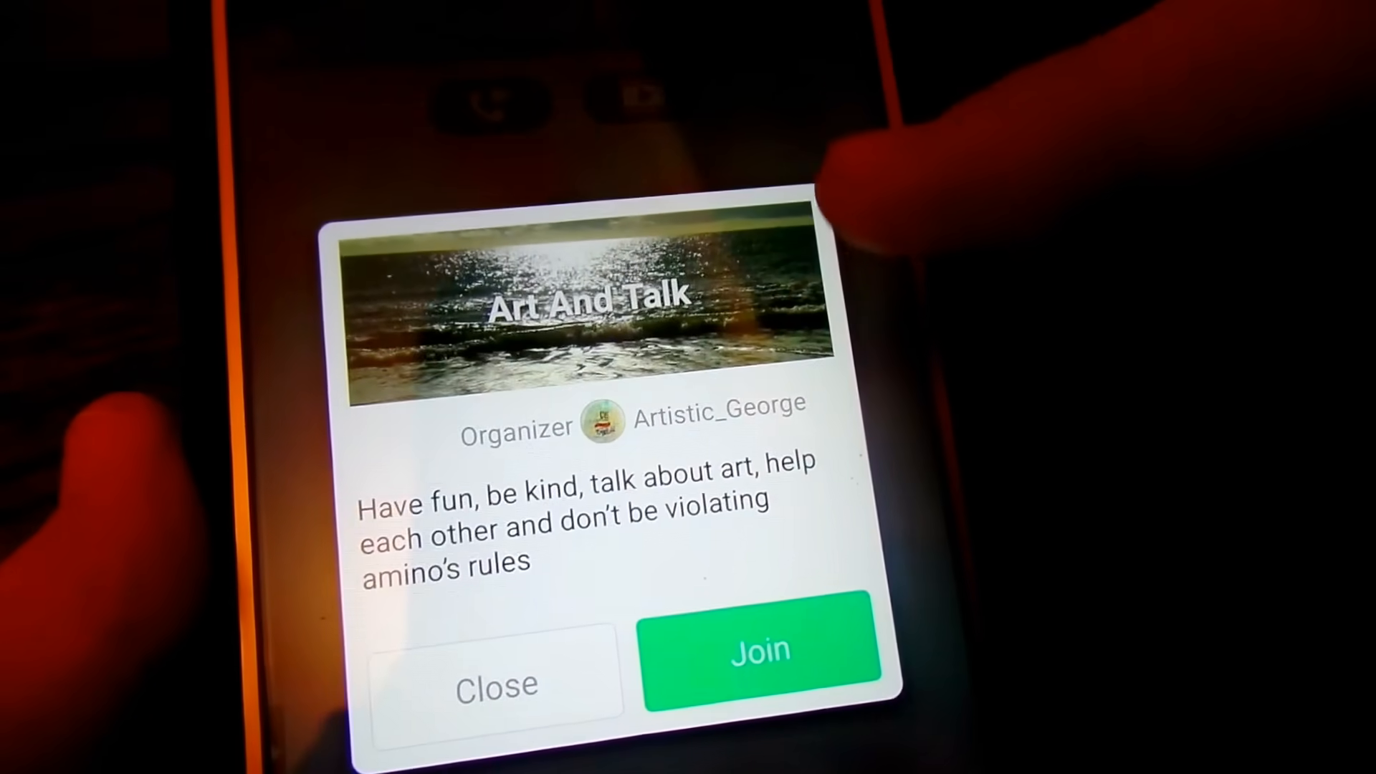
{"action": "left_click", "coordinate": [758, 651]}
{"action": "type", "text": "Hello!"}
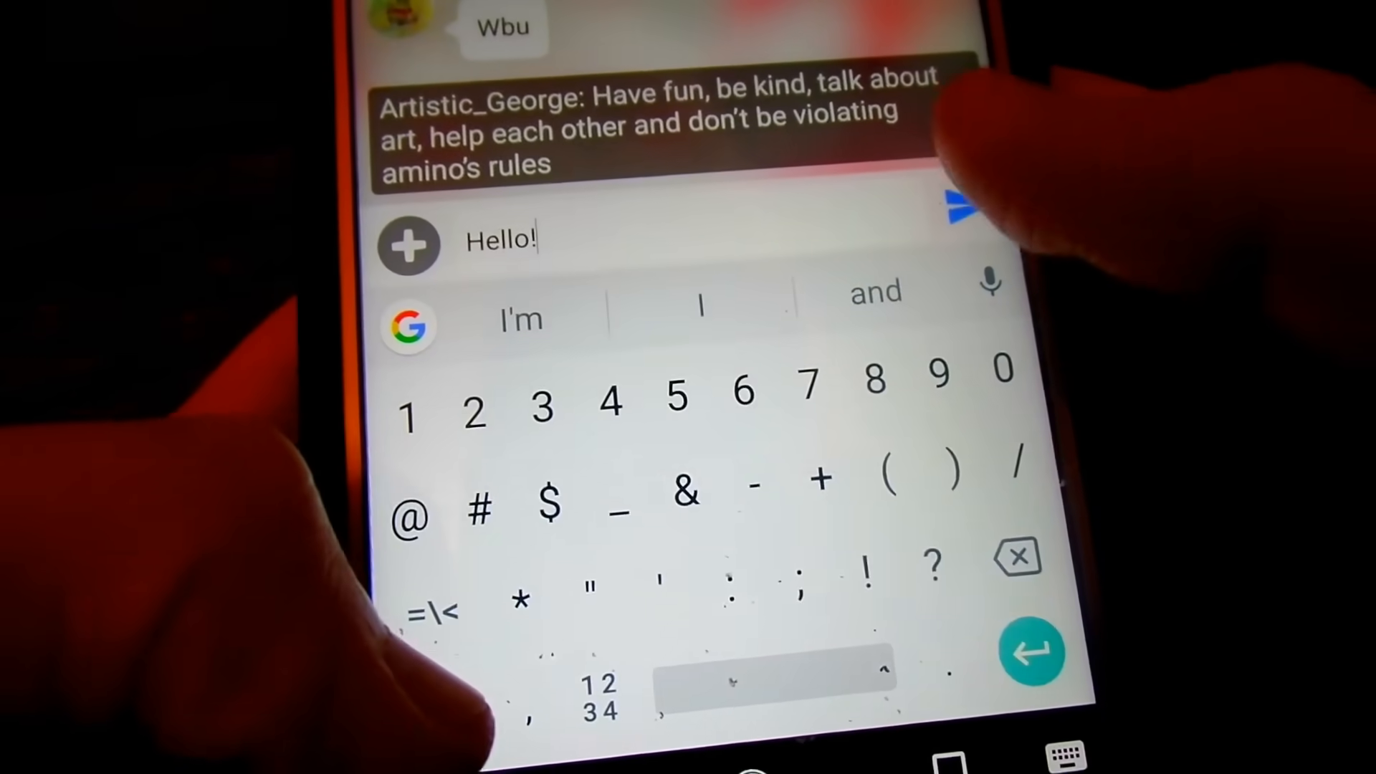
{"action": "left_click", "coordinate": [947, 211]}
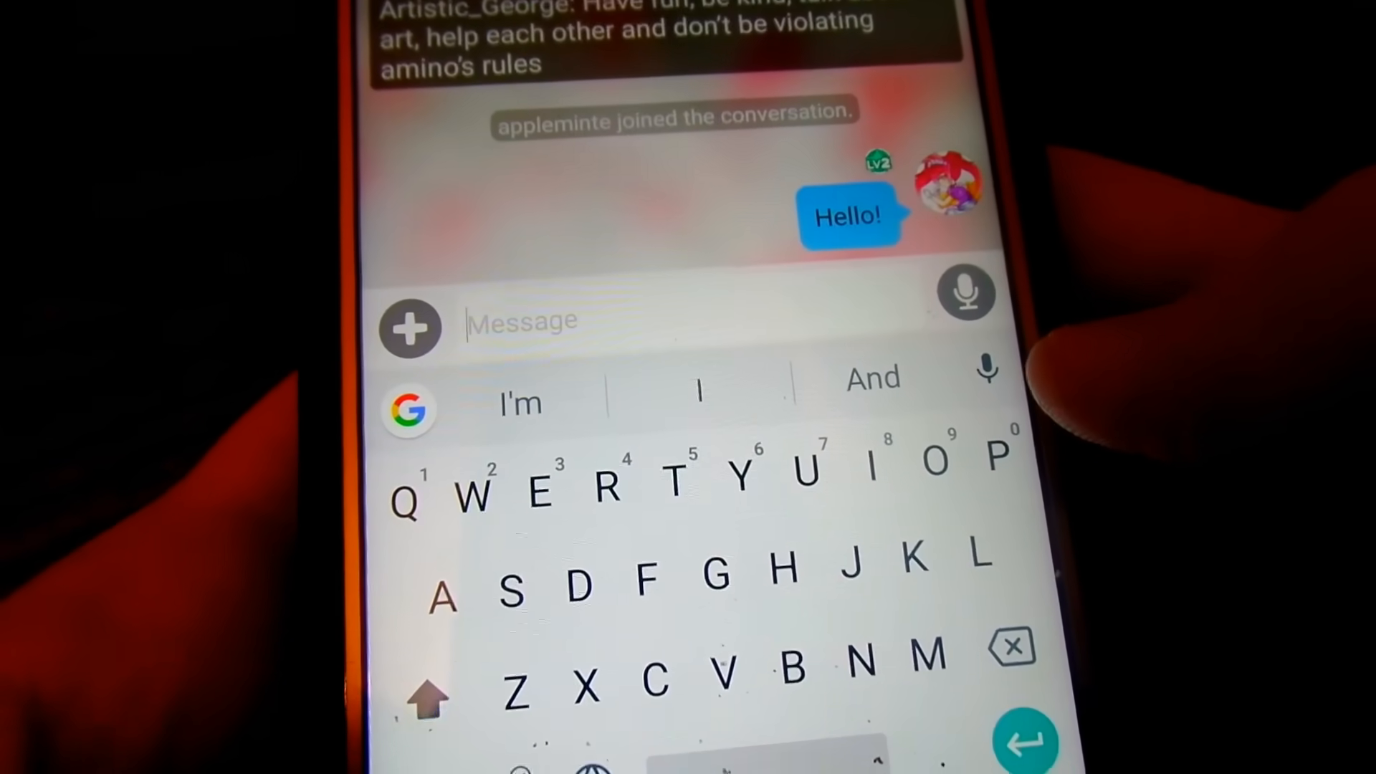